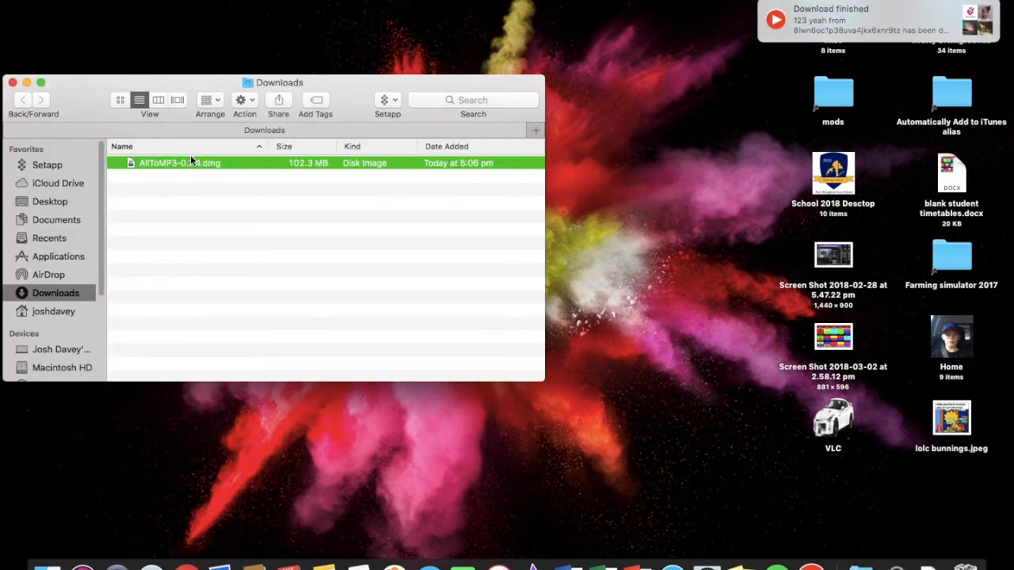
Step: Mount AllToMP3-0.3.4.dmg from Downloads, then close the installer and Downloads windows
double_click(179, 162)
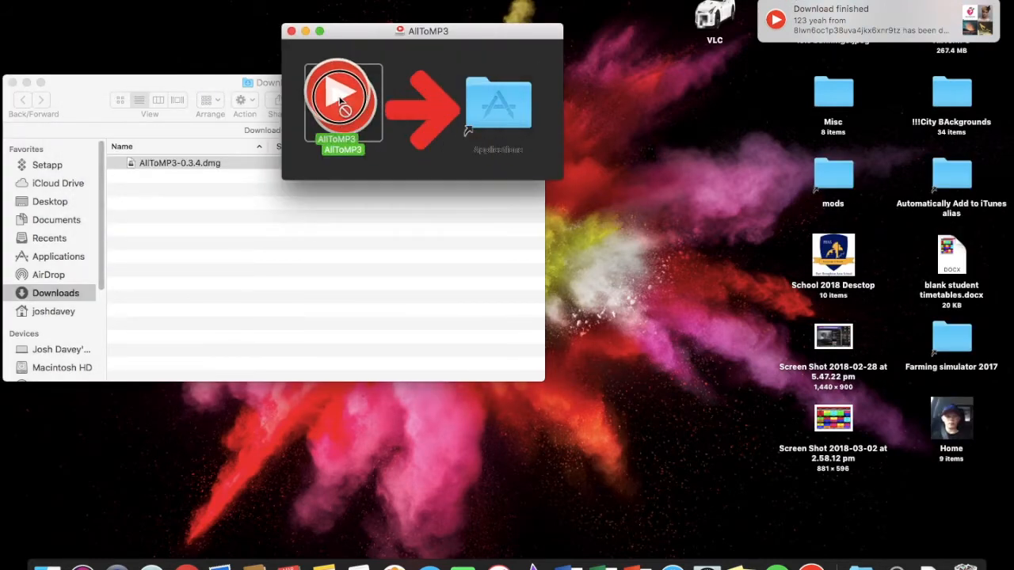
click(291, 30)
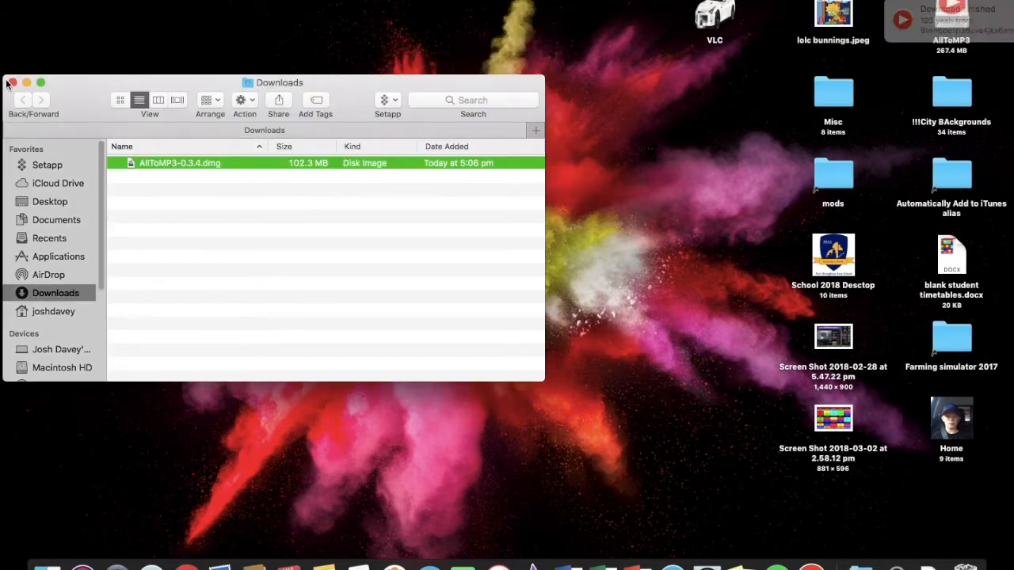
click(12, 83)
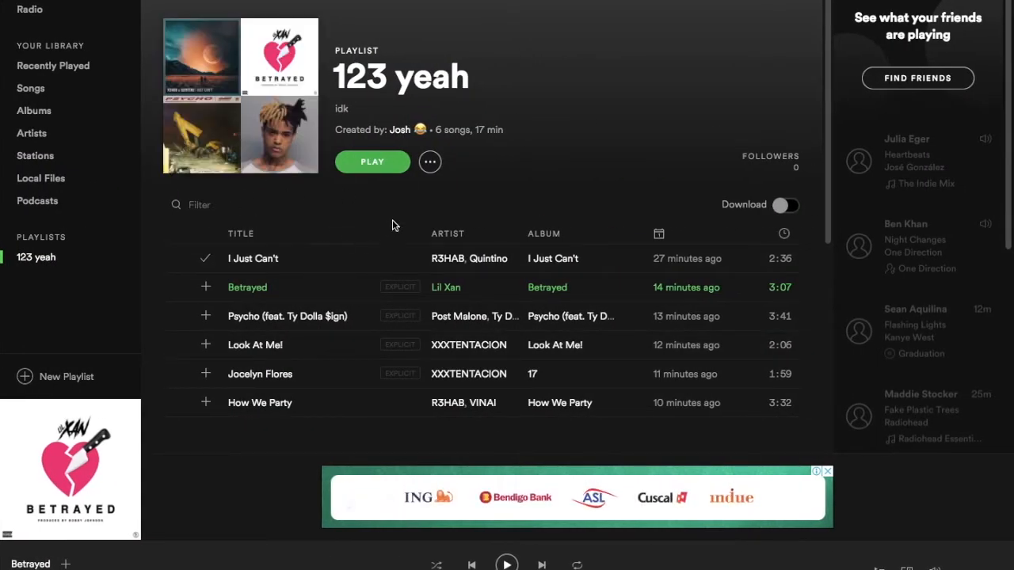
Step: Copy the '123 yeah' playlist link from its ••• Share menu
click(430, 162)
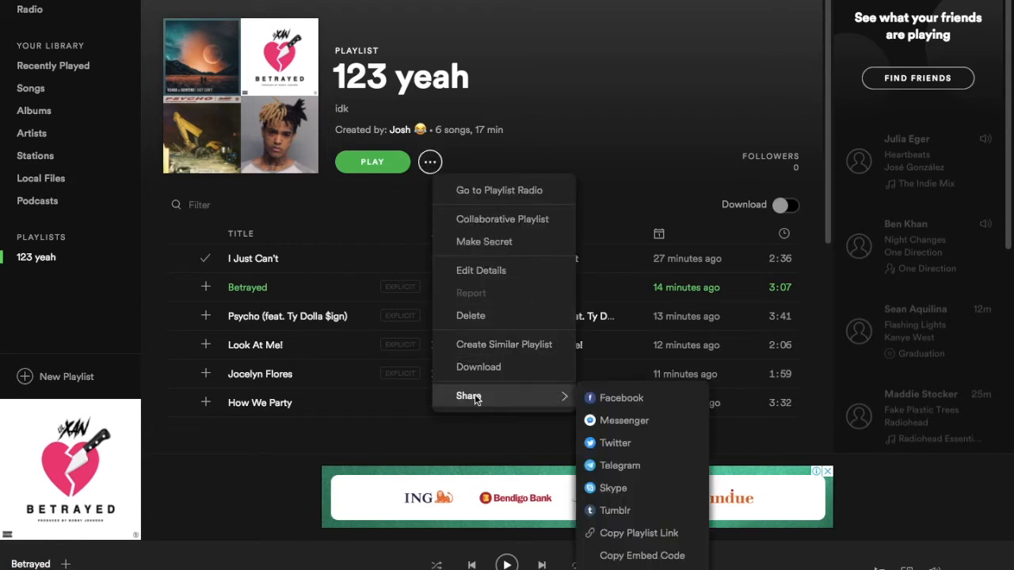
mouse_move(619, 464)
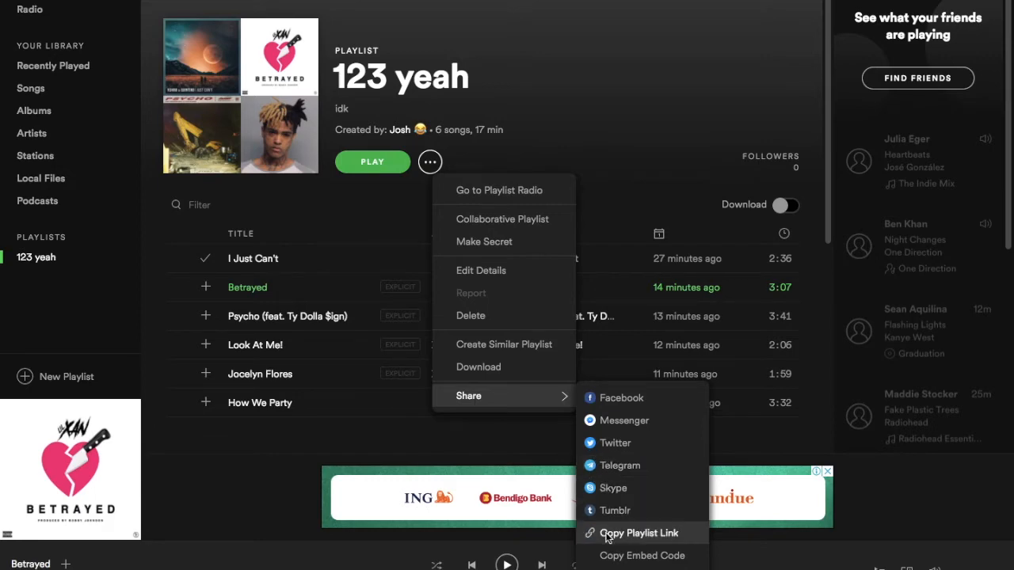
click(638, 532)
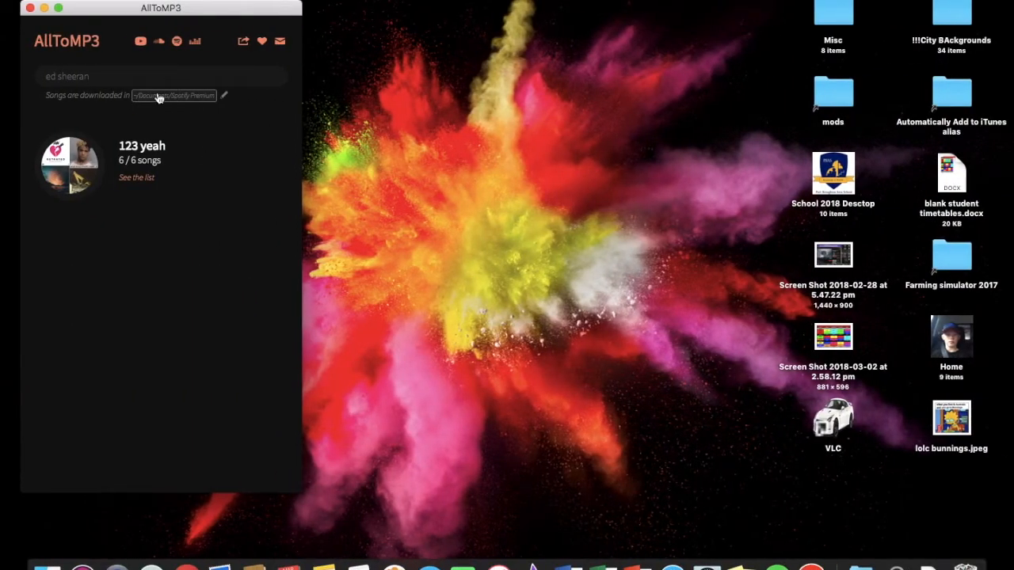
Step: Enter the playlist in AllToMP3, cancelling the folder chooser to keep Documents/Spotify Premium
text(get lucky)
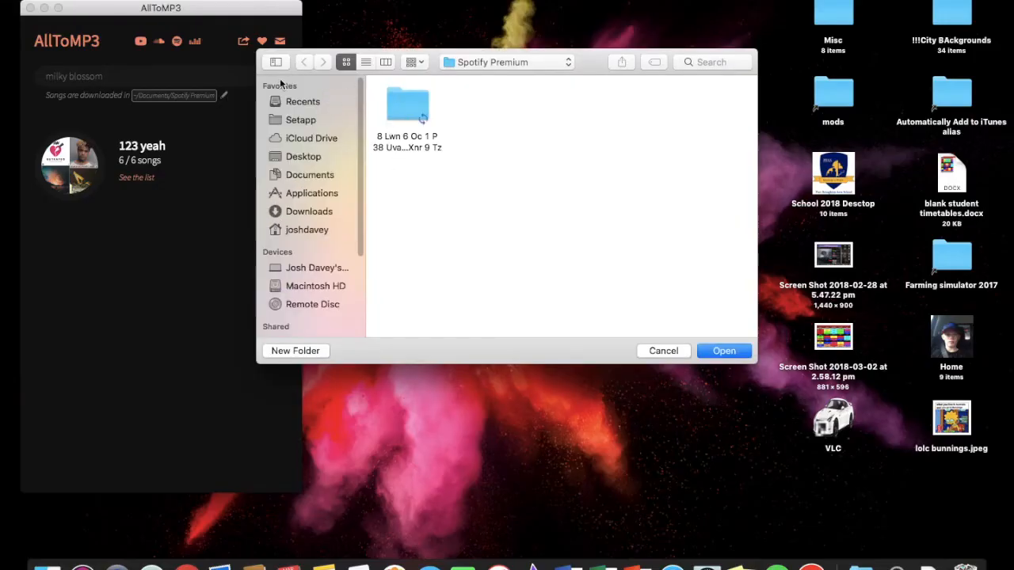
click(309, 211)
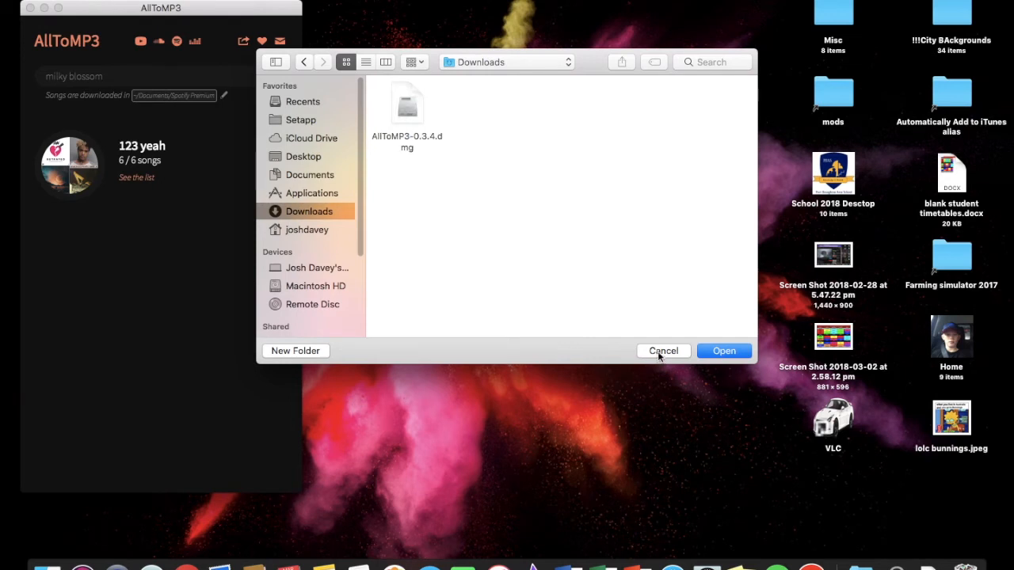
click(662, 351)
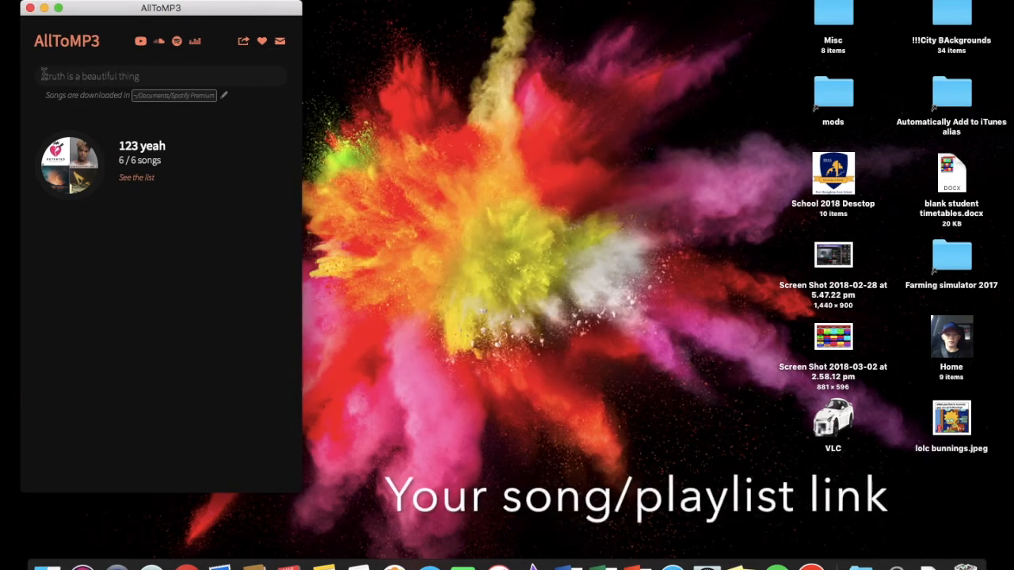
text(shape of you)
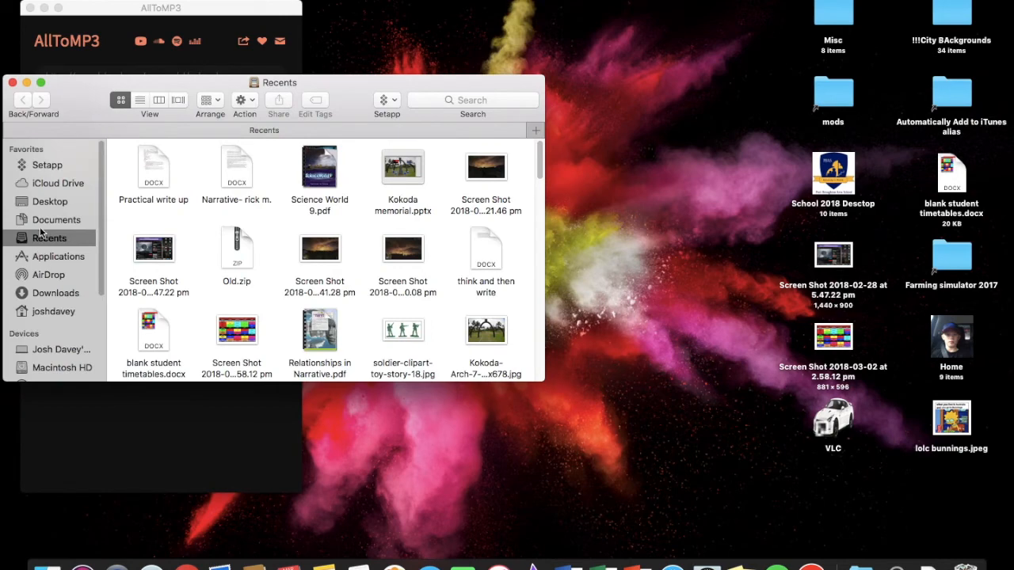
Step: Open Documents > 123 Yeah and play the Post Malone MP3 from the downloads
click(56, 220)
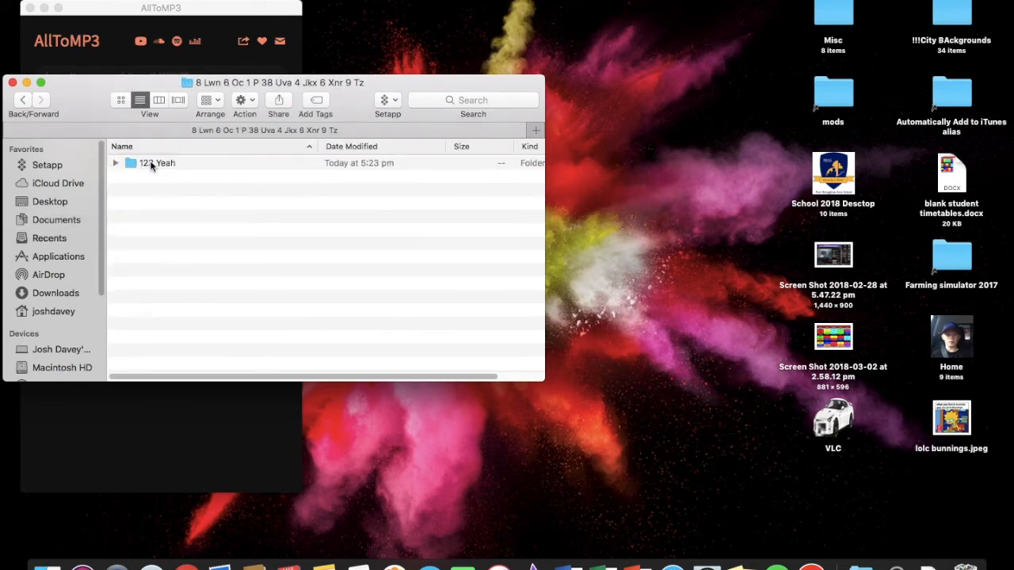
double_click(158, 162)
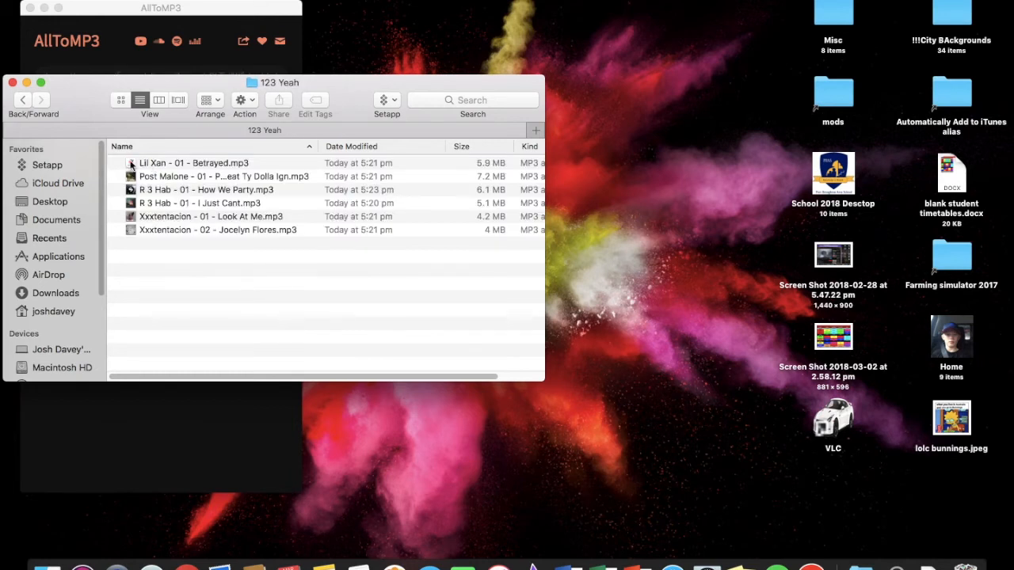
click(194, 163)
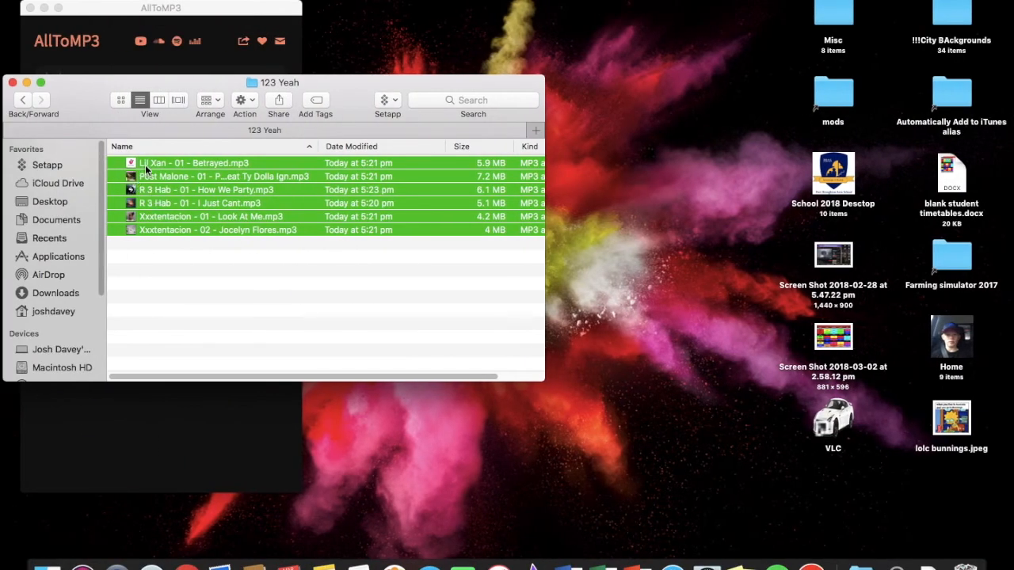
click(194, 163)
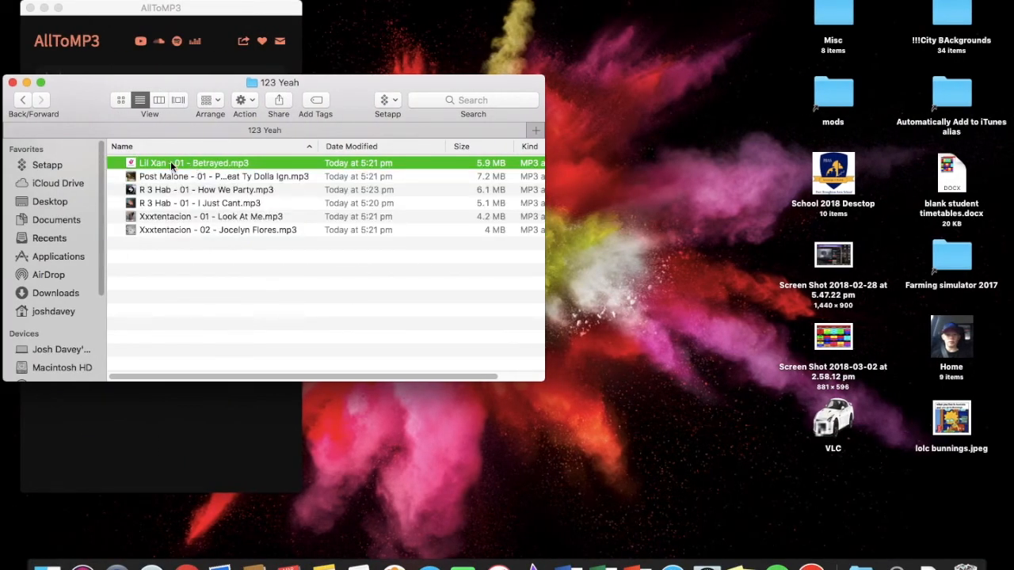
click(224, 176)
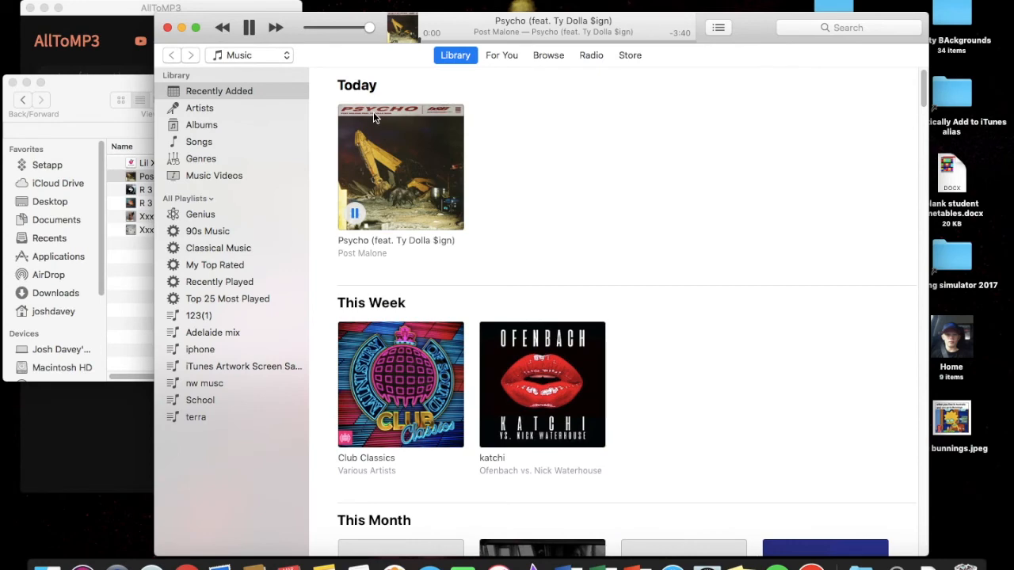
Step: Check Psycho's track details in iTunes, close the info dialog, and quit iTunes
click(408, 166)
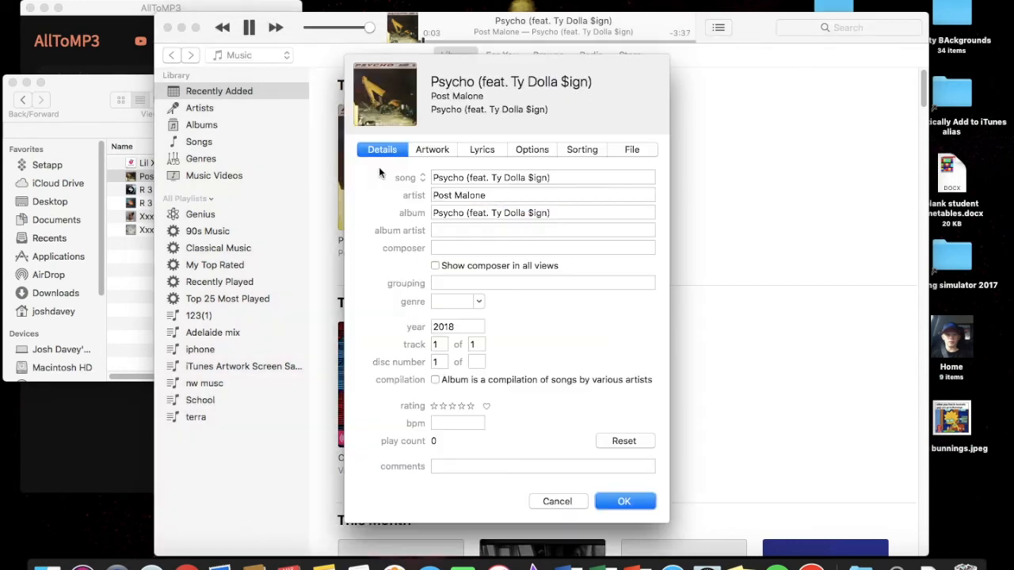
click(624, 501)
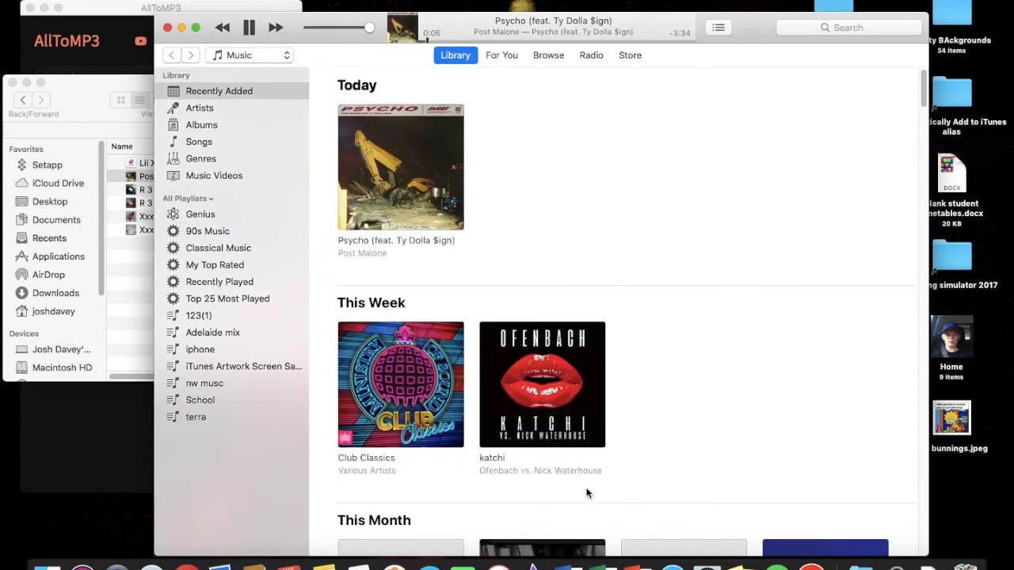
click(248, 27)
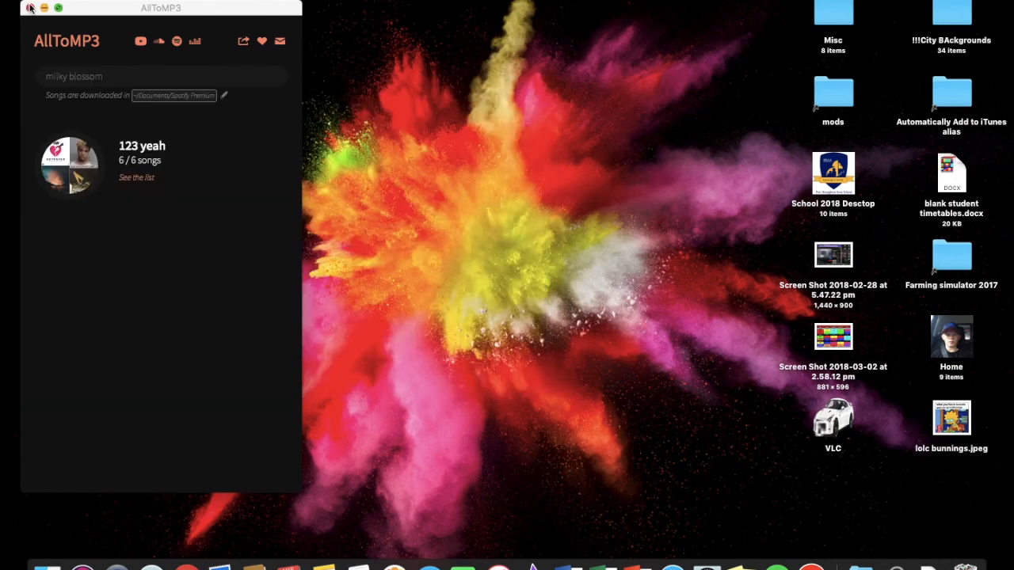
Step: Close the AllToMP3 window with its red close button
click(31, 8)
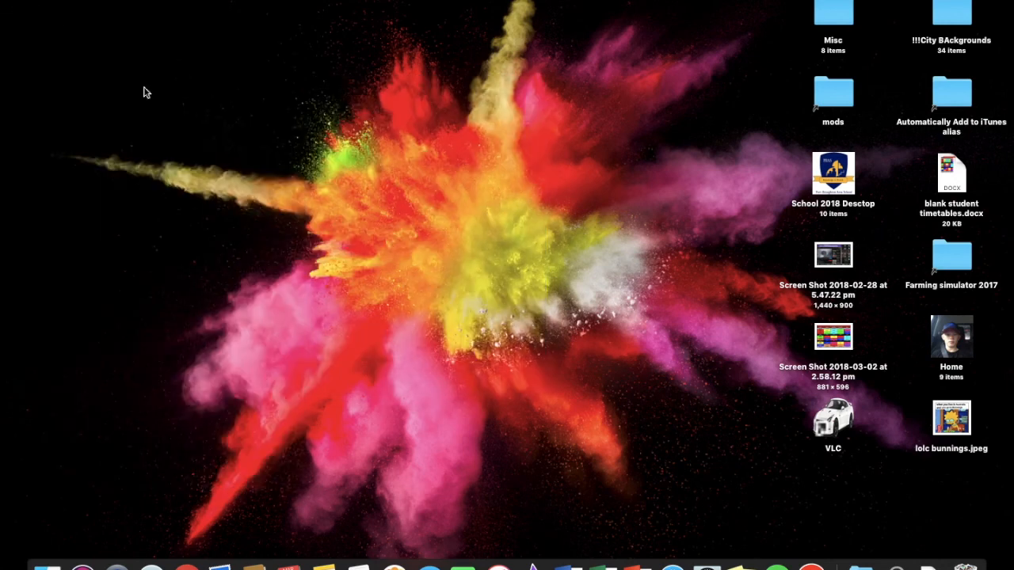
mouse_move(507, 209)
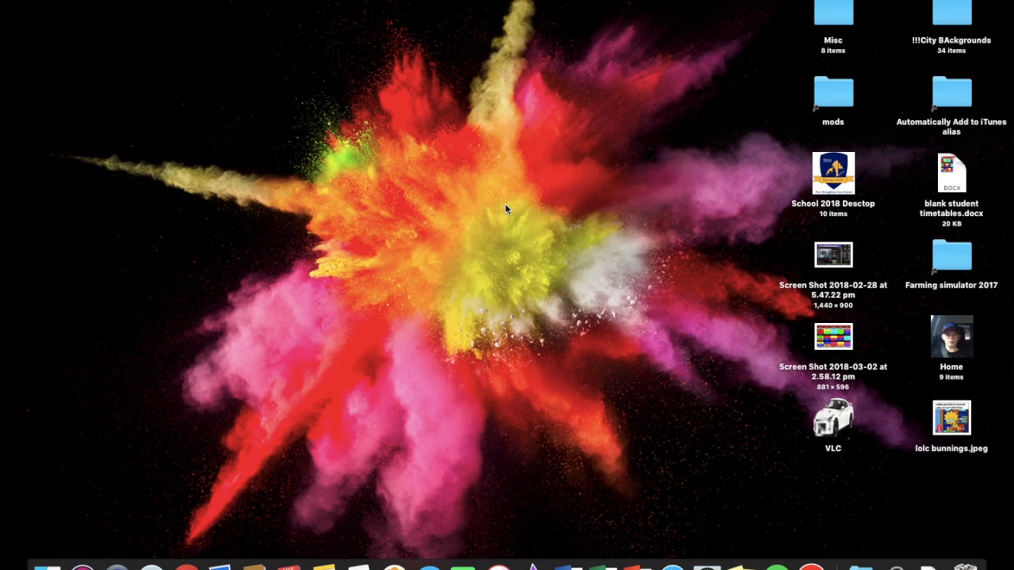
mouse_move(659, 24)
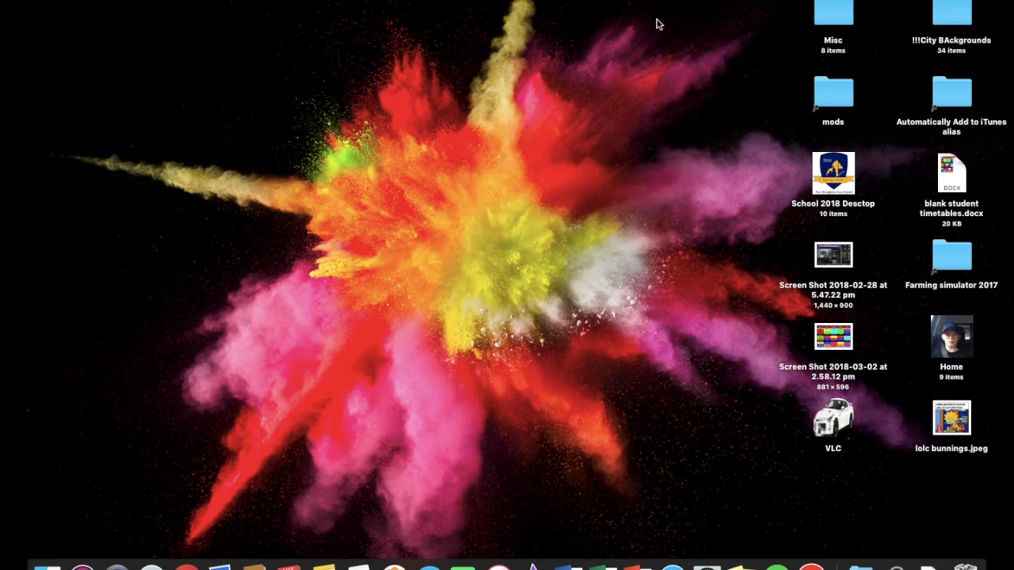